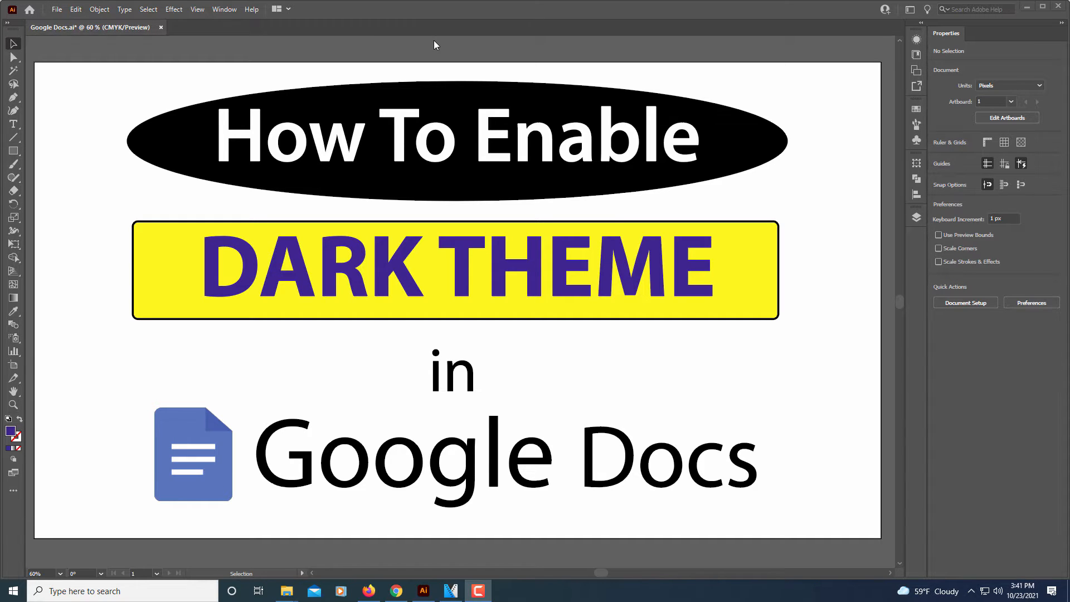
mouse_move(416, 576)
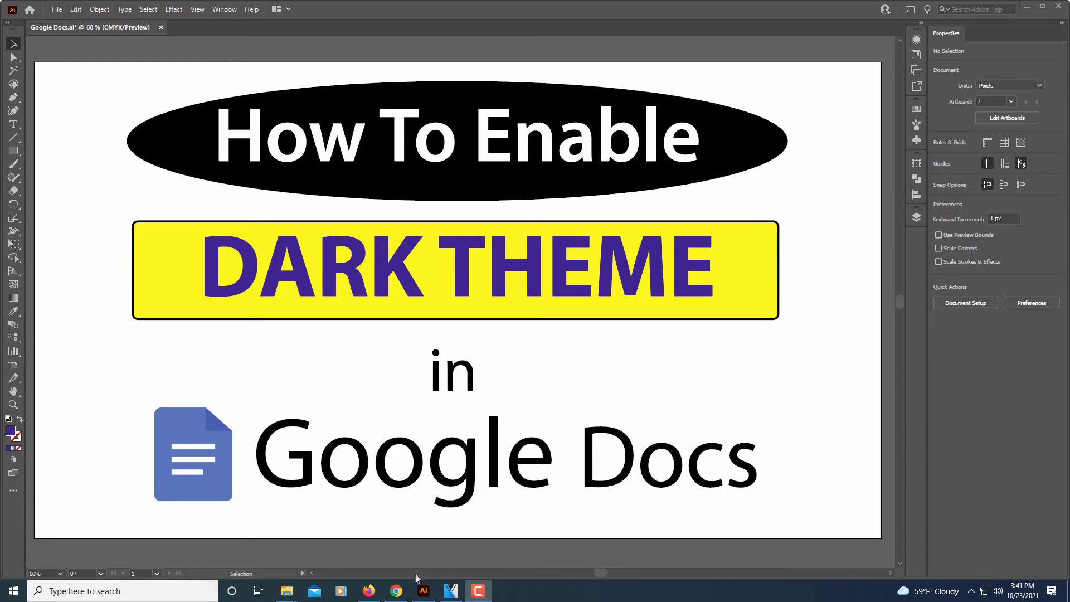
Step: Bring Chrome forward and place the cursor in the Resume document's body text
click(396, 590)
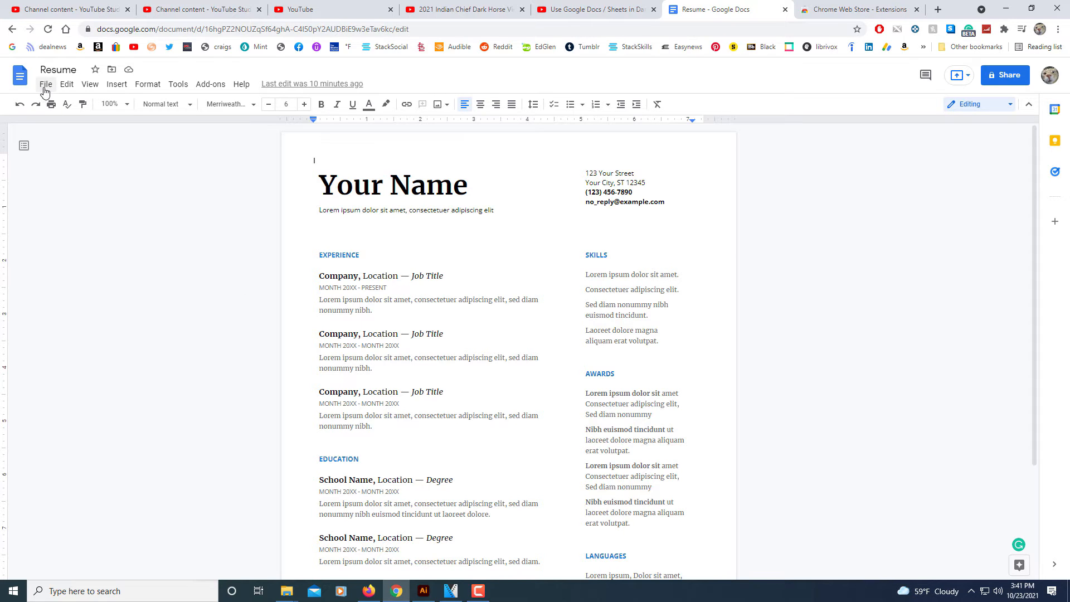
click(45, 83)
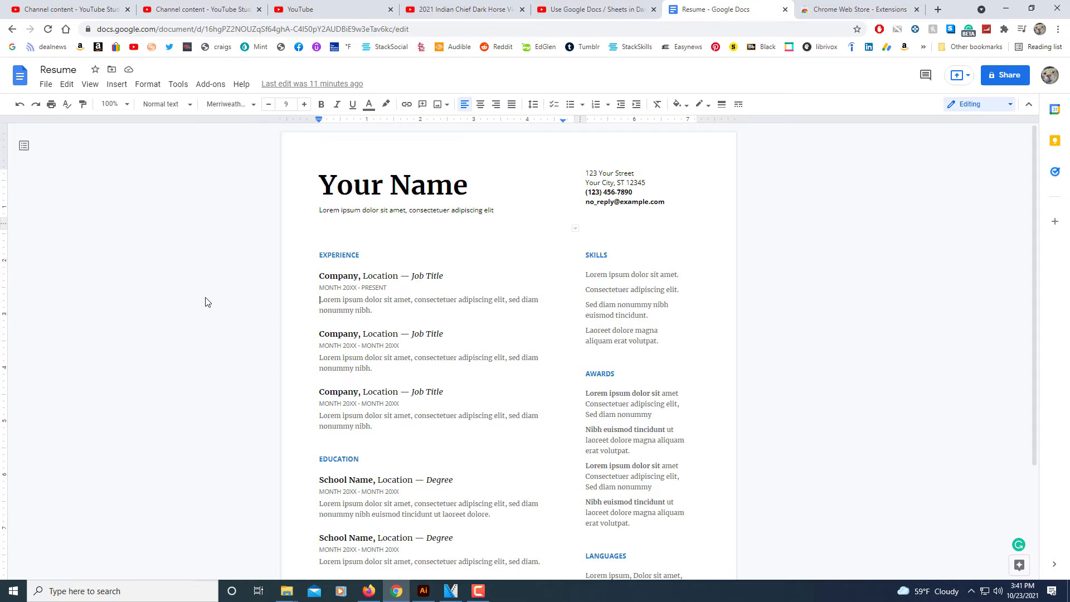
mouse_move(803, 61)
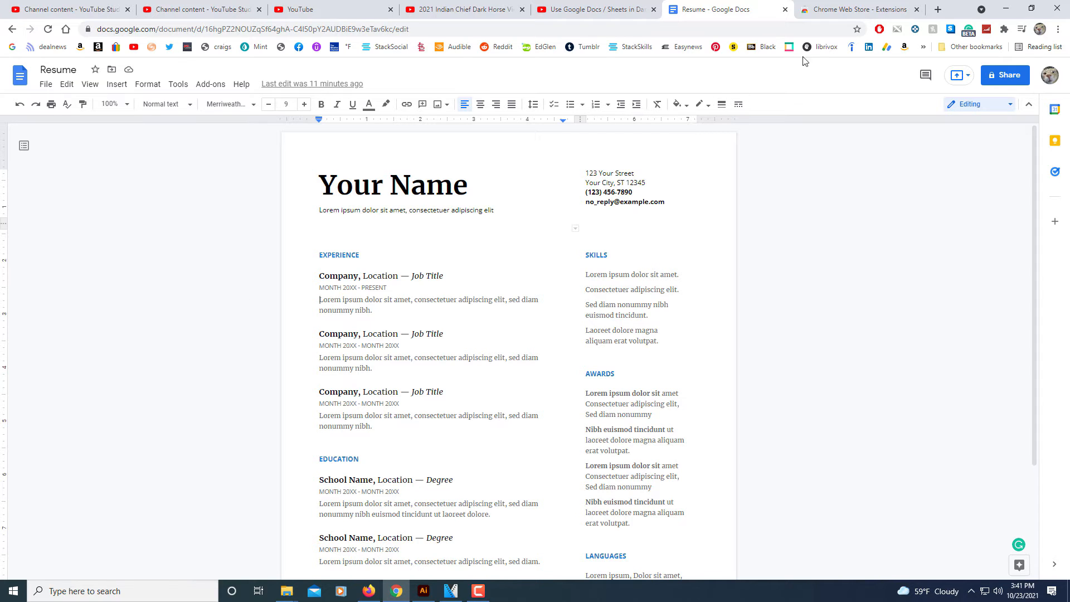
Step: Search the Chrome Web Store for 'google docs dark mode' and go to the La Notte listing
click(858, 9)
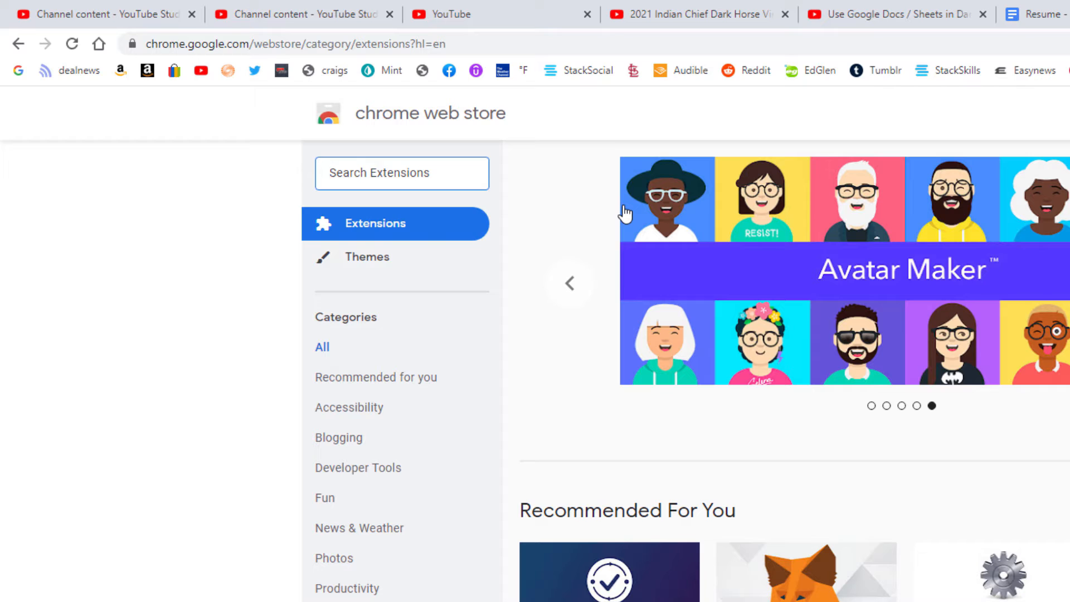
text(google docs dark)
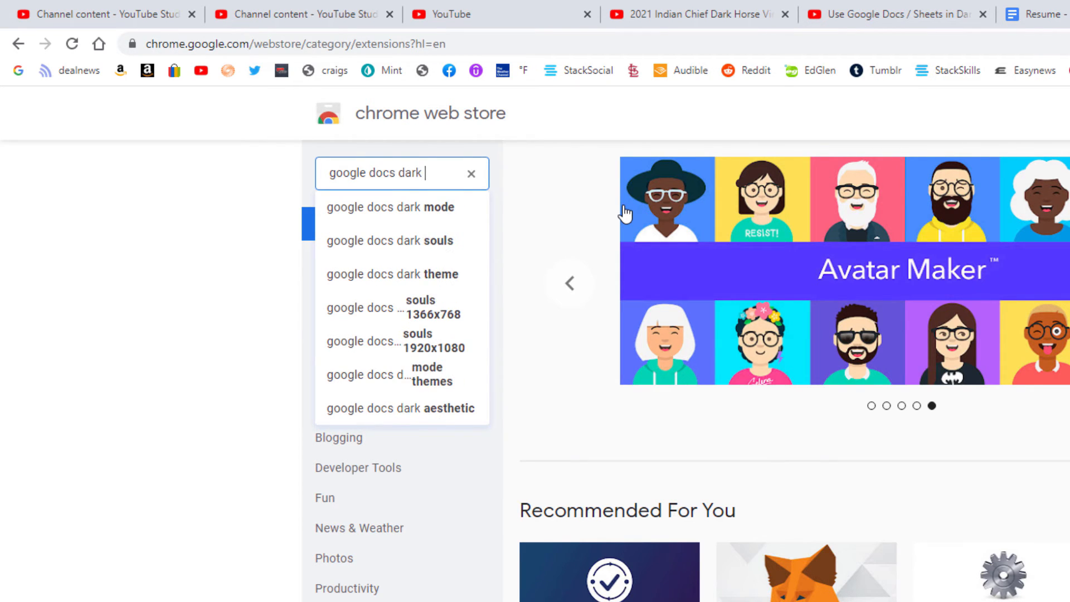
key(Backspace)
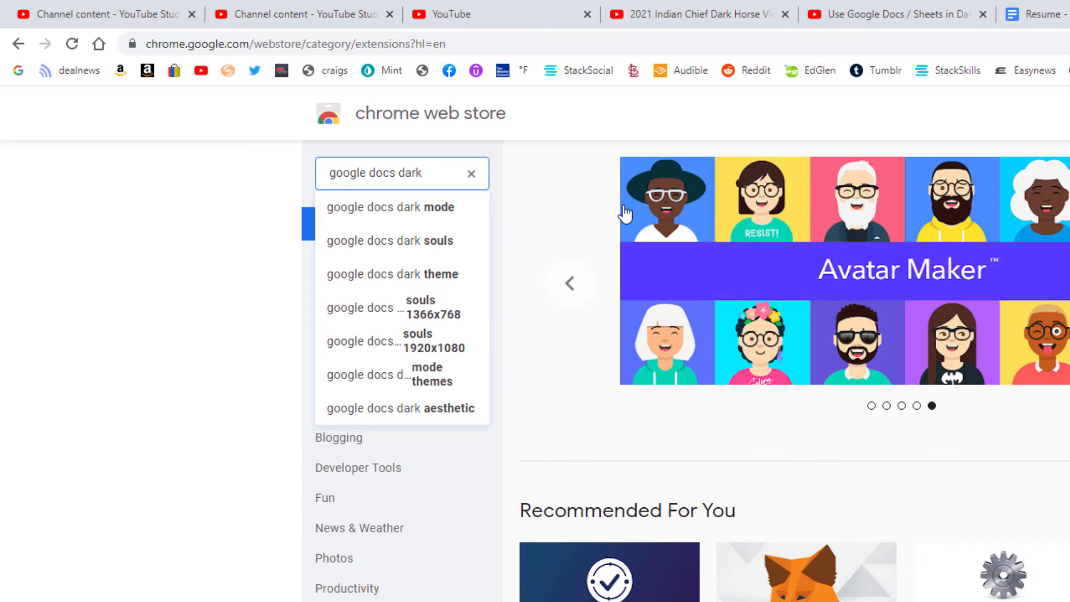
click(391, 207)
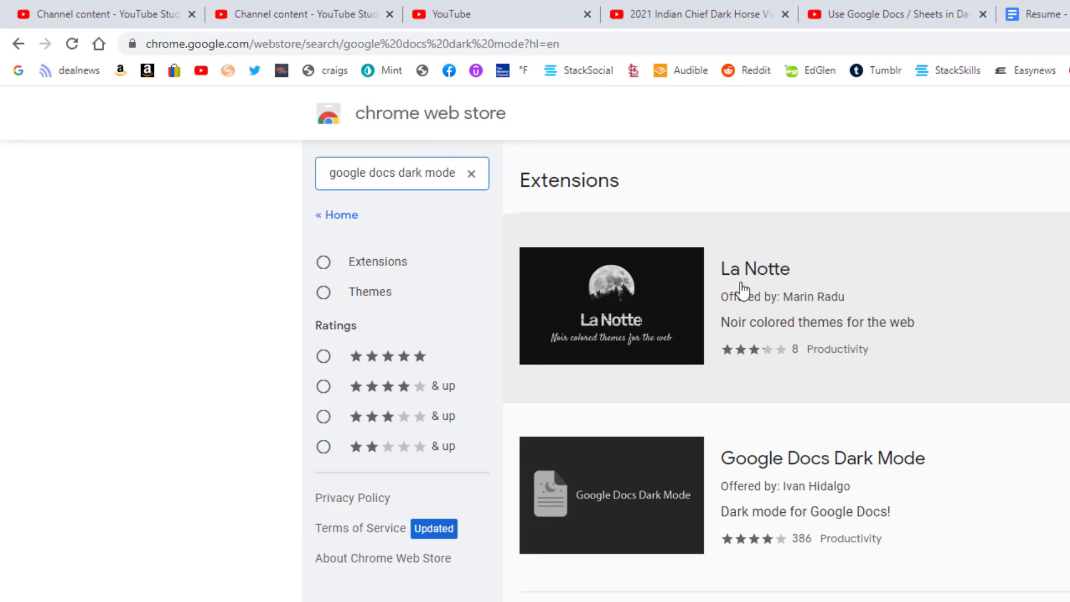
mouse_move(737, 290)
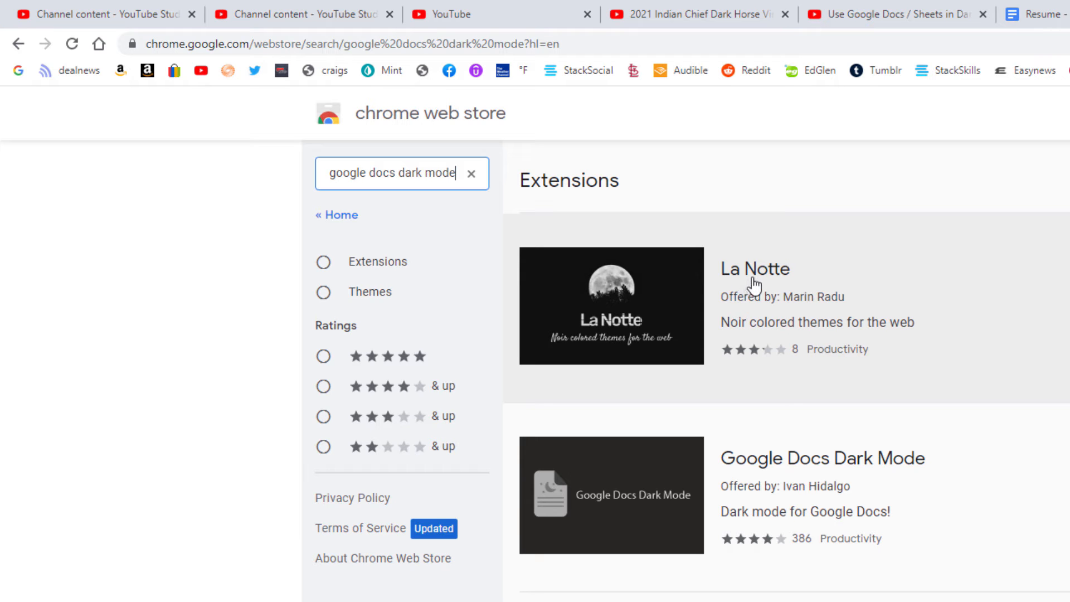
click(754, 268)
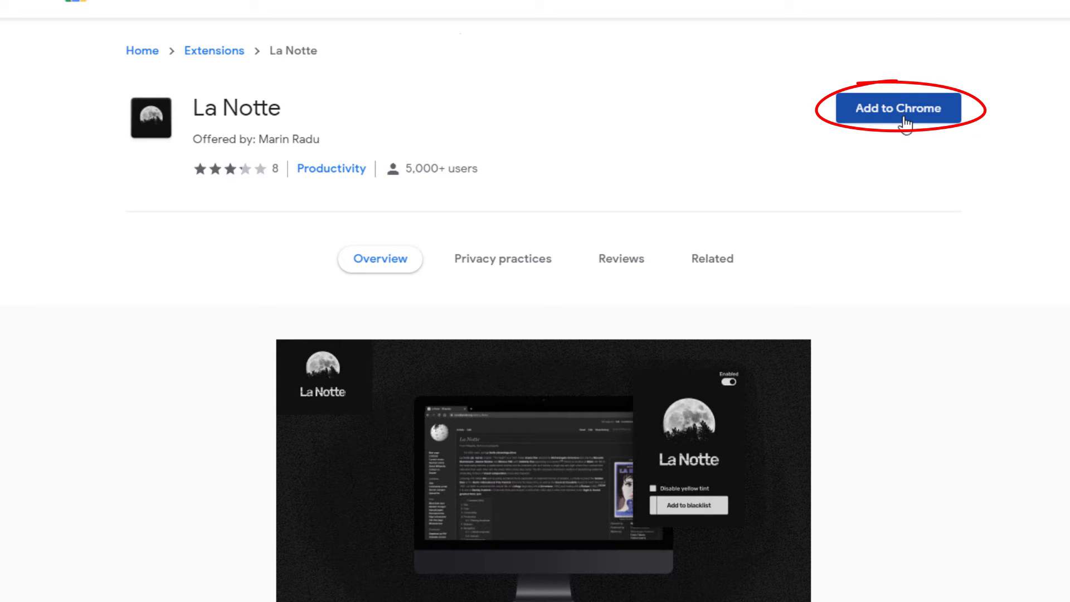
Step: Add La Notte to Chrome and return to the Resume document, now shown in dark mode
click(898, 108)
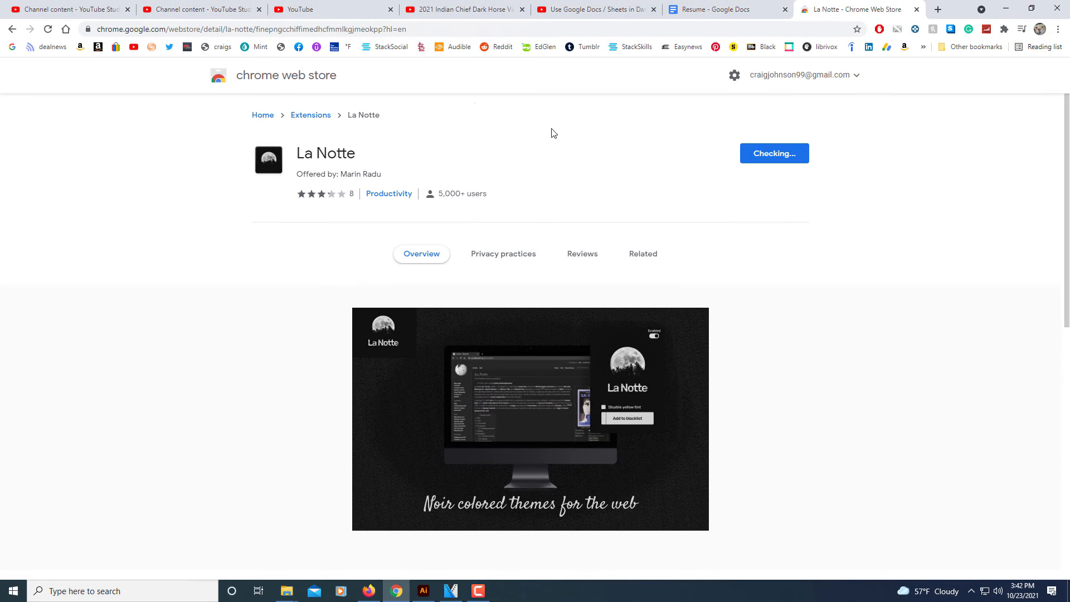
click(773, 153)
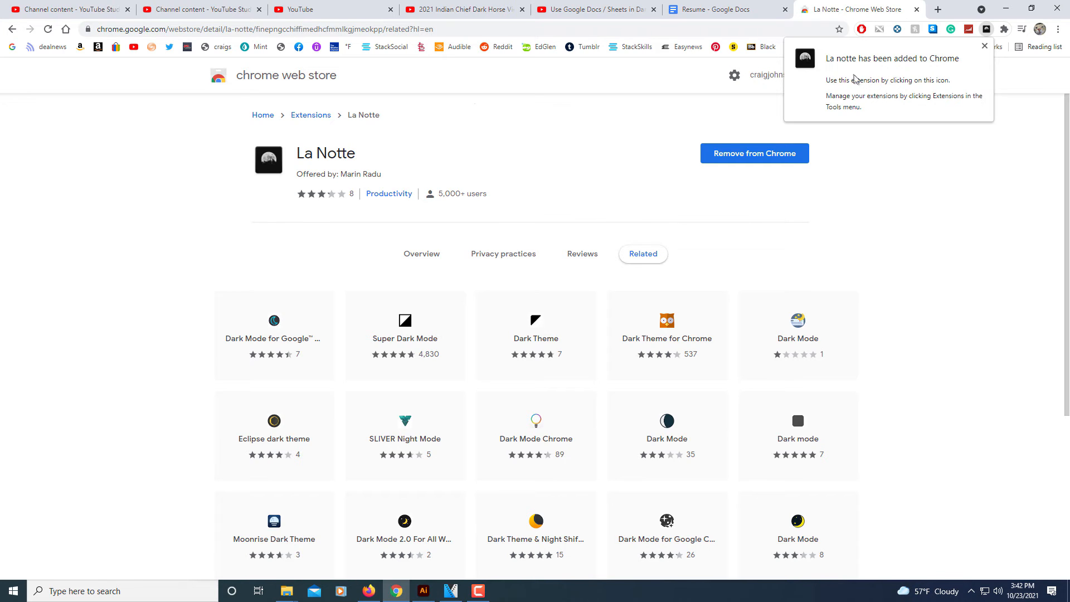
mouse_move(968, 62)
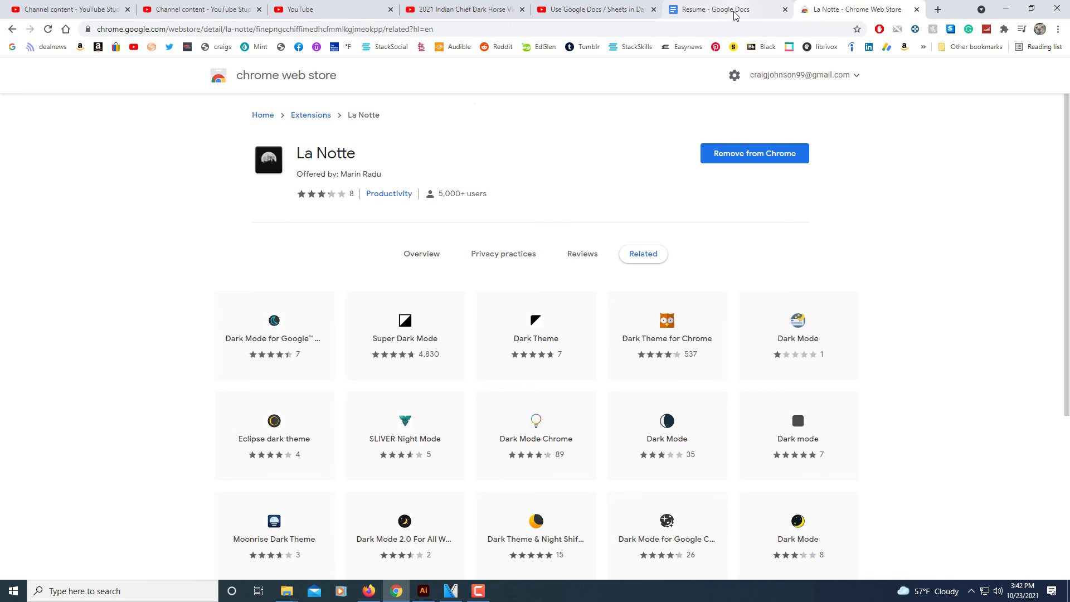
click(712, 9)
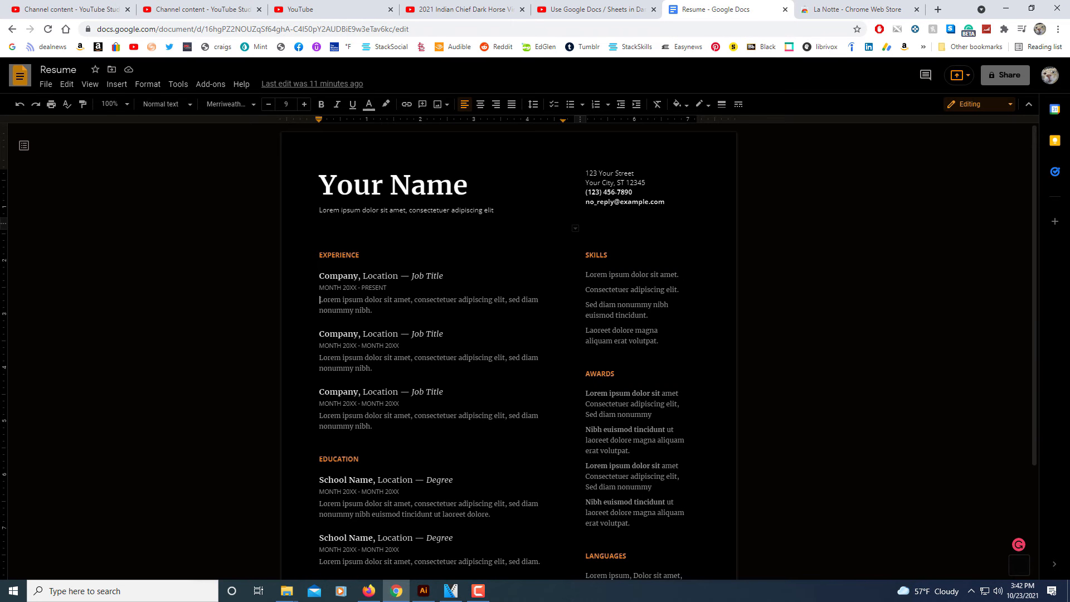